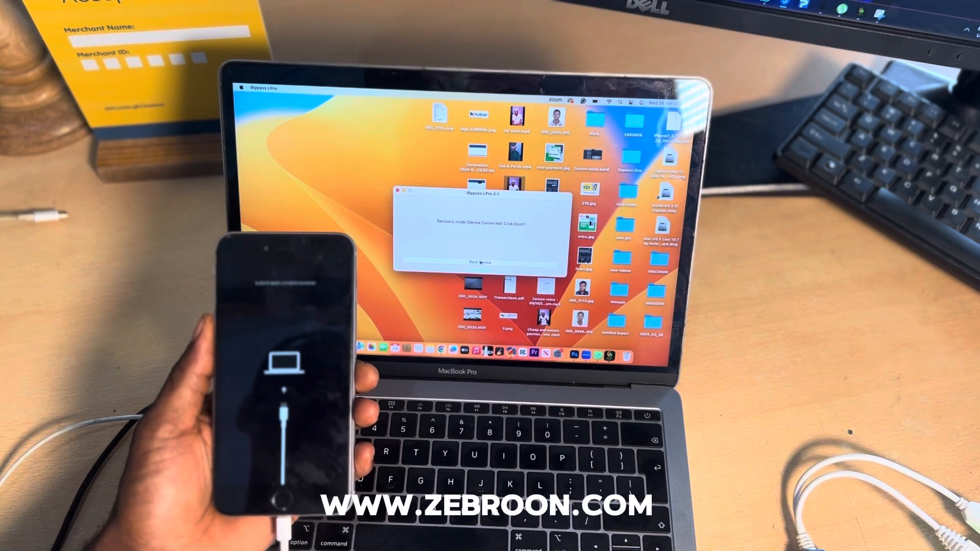
Boot the recovery-mode iPhone 6s Plus so iBypass LPro reads its device details
click(480, 262)
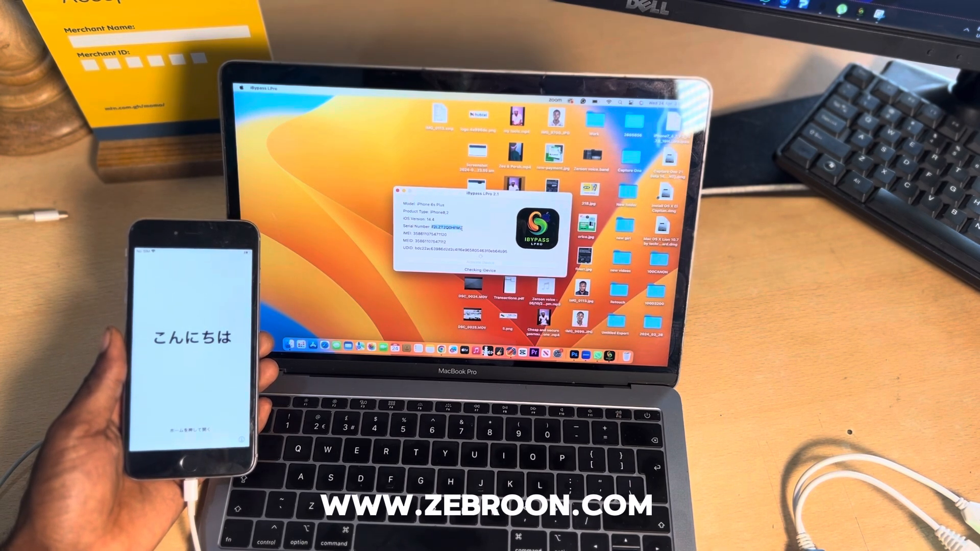
Copy the iPhone 6s Plus serial number from the device info panel
right_click(449, 226)
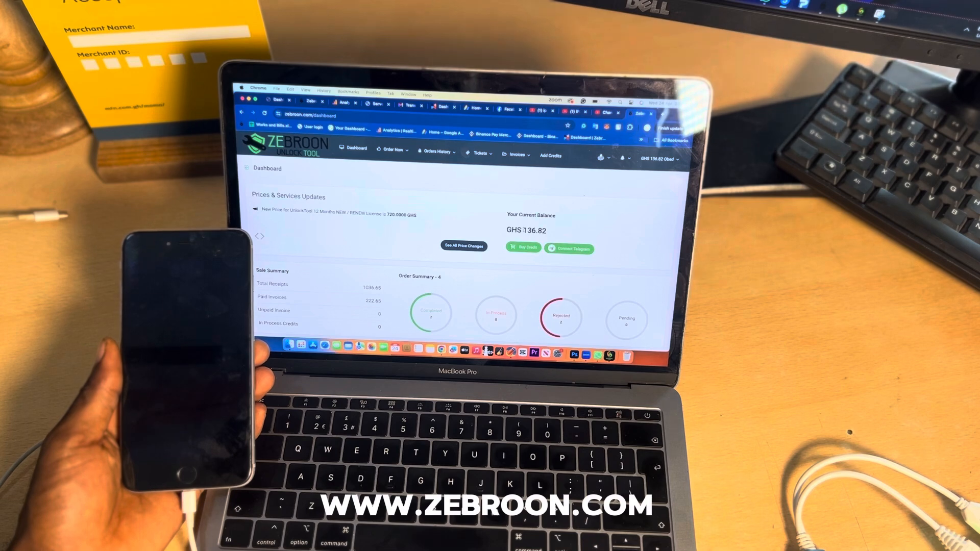
Check the GHS 136.82 balance and enter 15 on the Buy Credits page
double_click(526, 230)
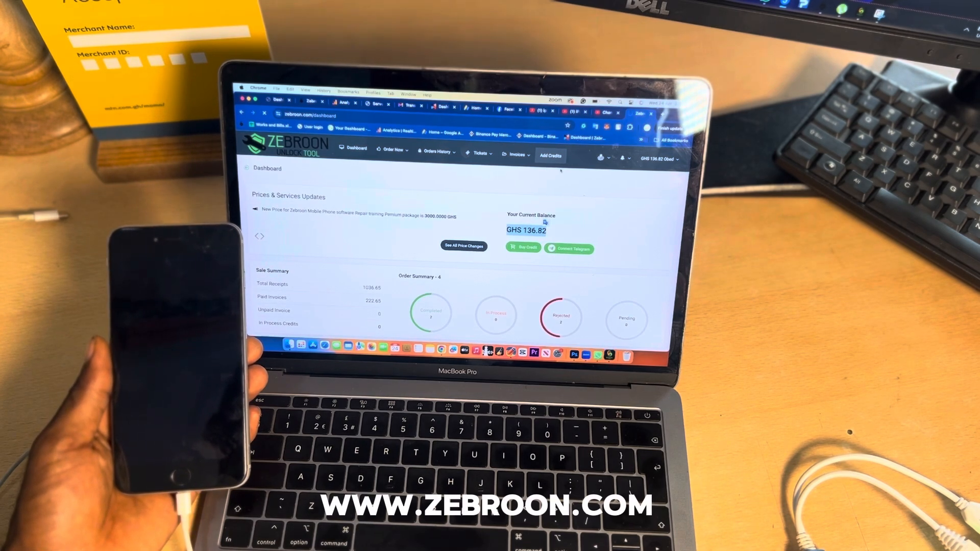
click(524, 247)
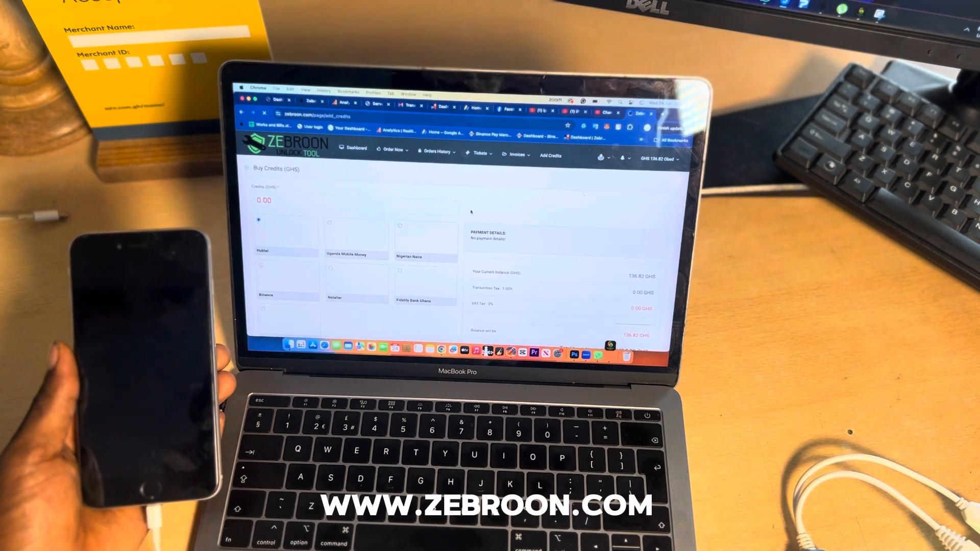
text(15)
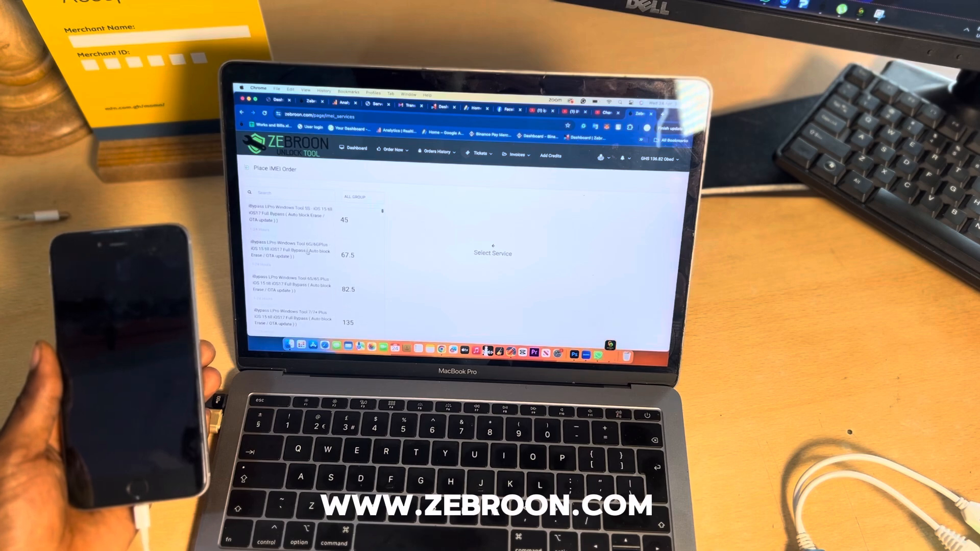
Place the iBypass LPro 6S/6S Plus full bypass order using the copied serial number
scroll(down, 3)
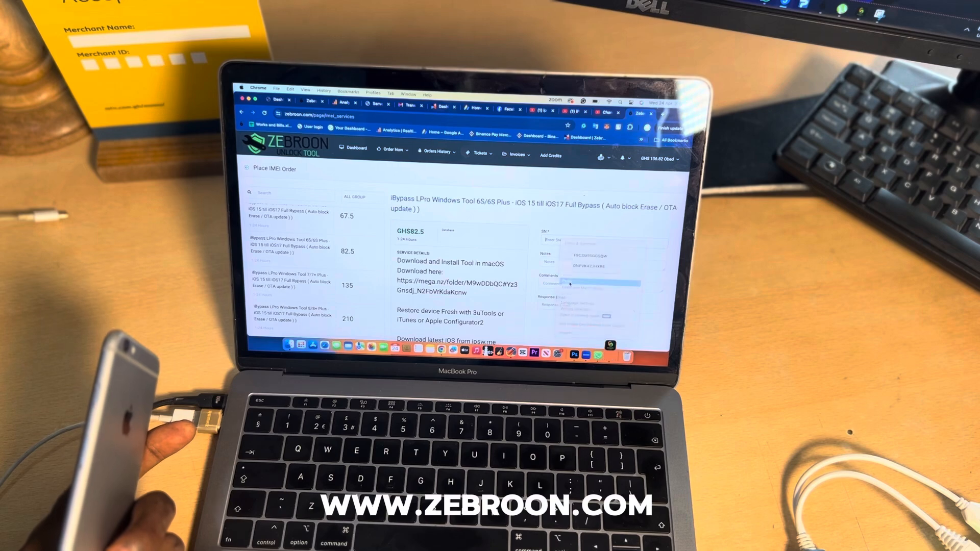
scroll(down, 3)
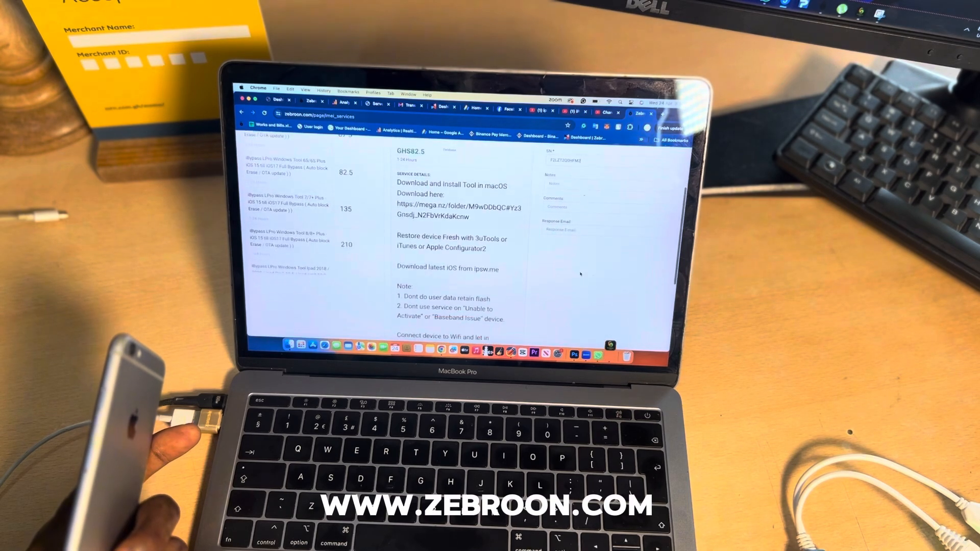
scroll(down, 3)
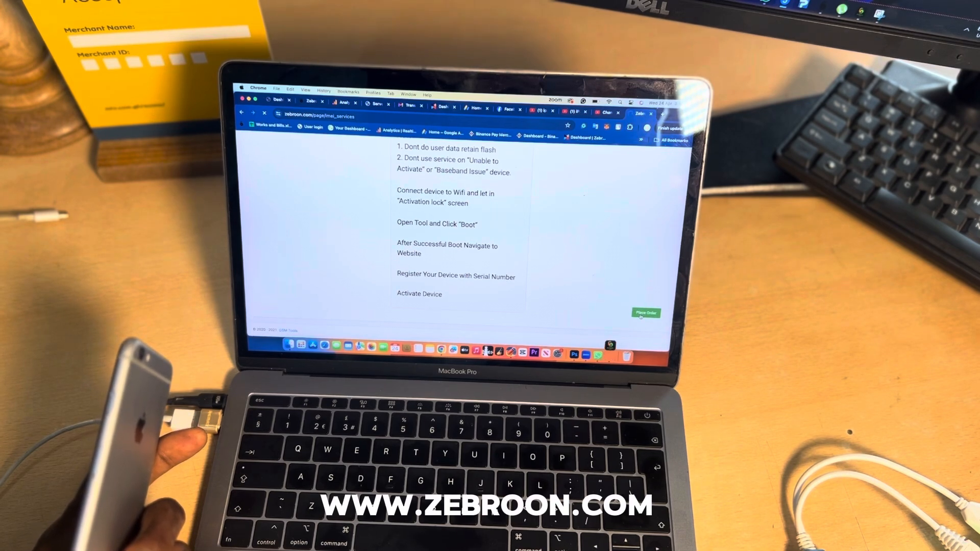
click(645, 313)
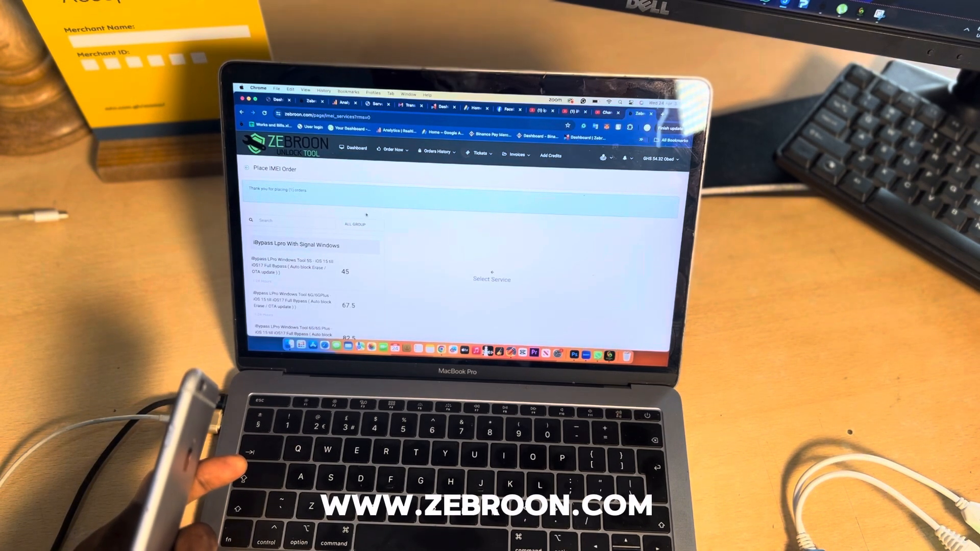
View the IMEI Orders list from Orders History to track the new order
click(515, 154)
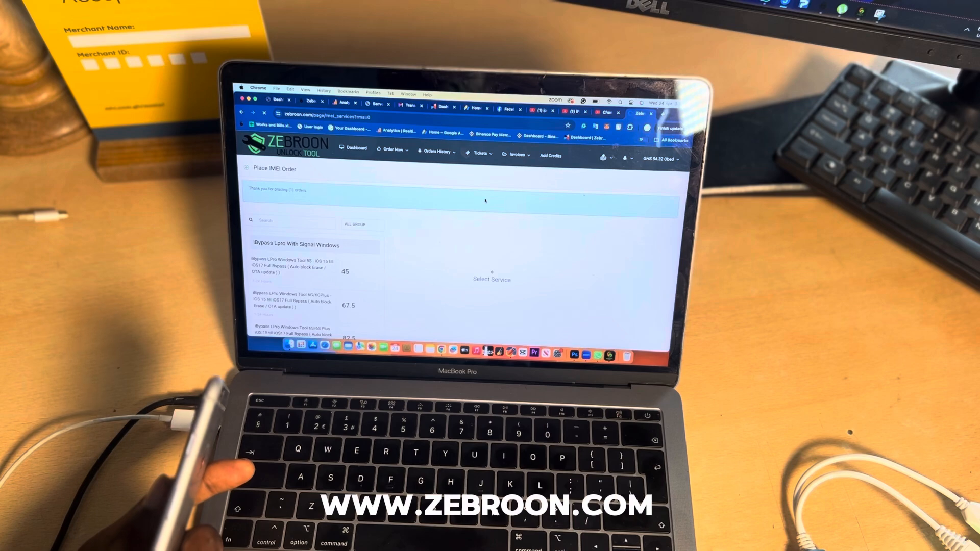
click(435, 153)
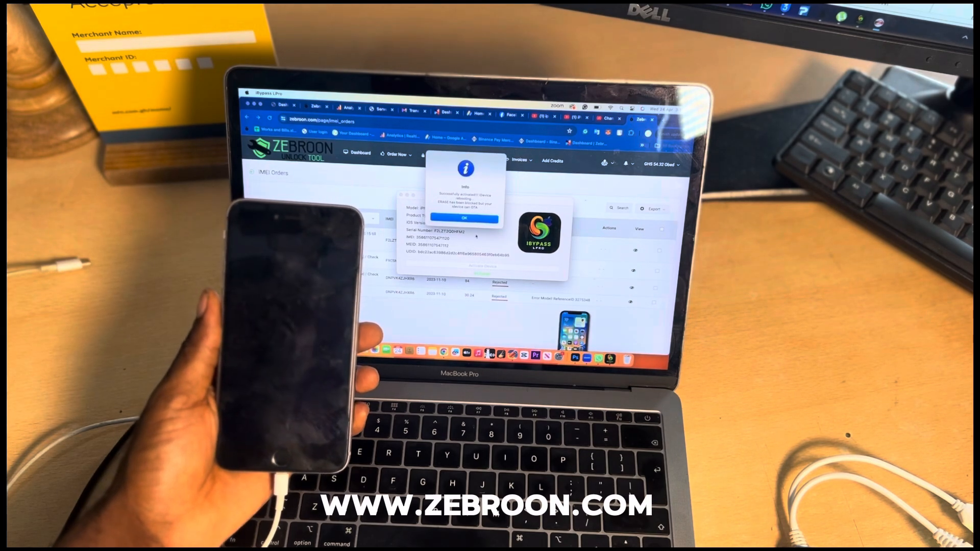
Acknowledge the 'Successfully activated' message for the iPhone 6s Plus
click(465, 217)
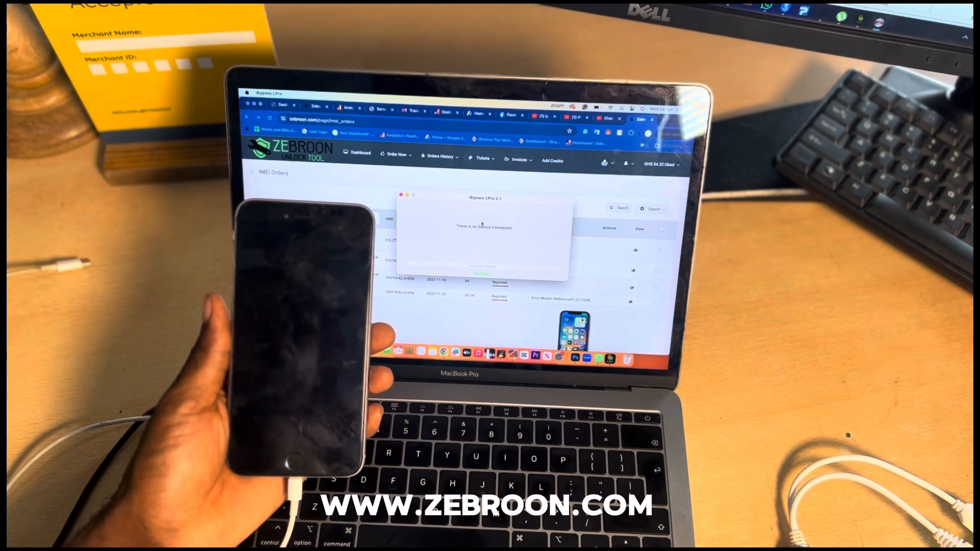